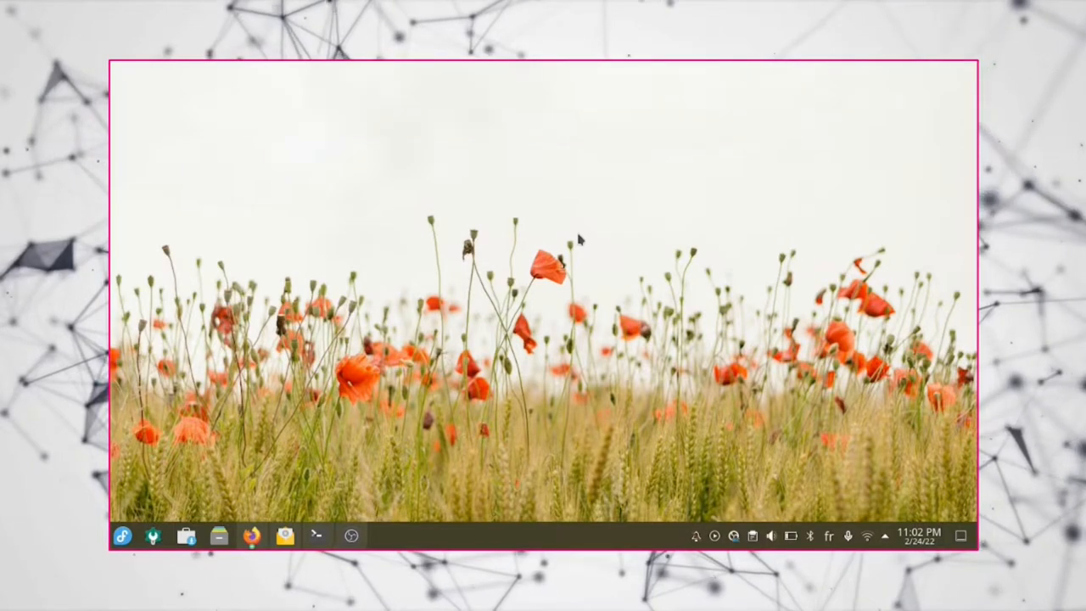
Launch Konsole from the taskbar to get an empty shell prompt.
click(317, 536)
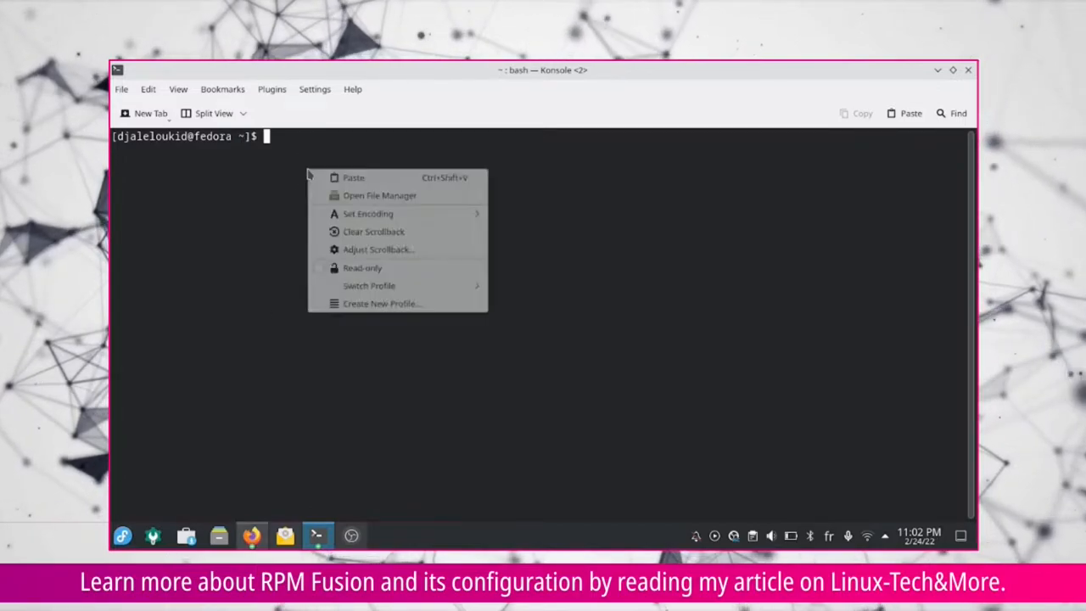
Run the pasted sudo dnf install command for both rpmfusion release RPMs and confirm with y.
click(352, 178)
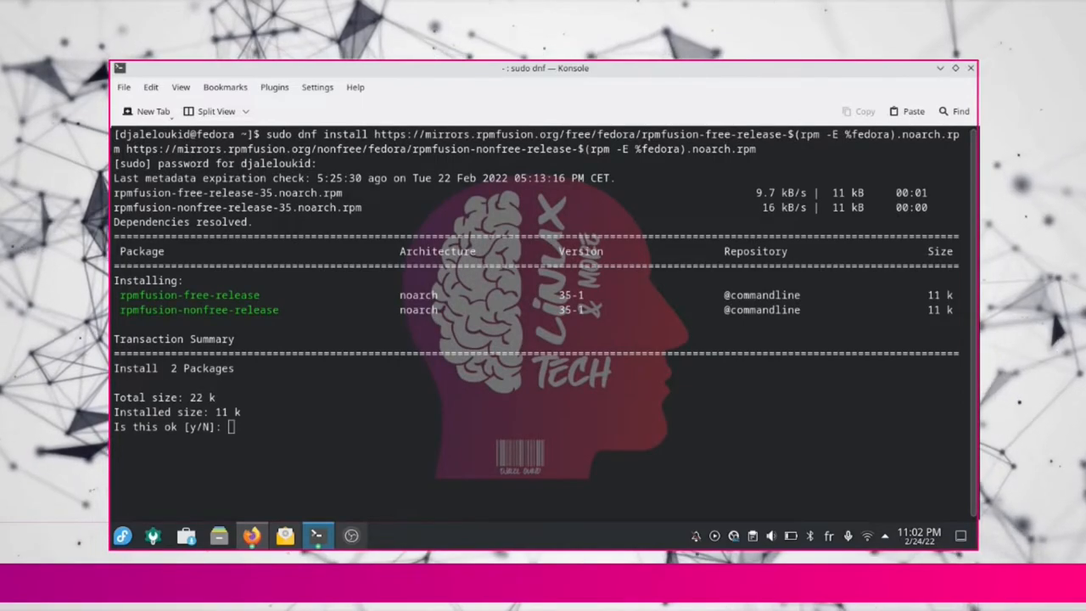
text(y)
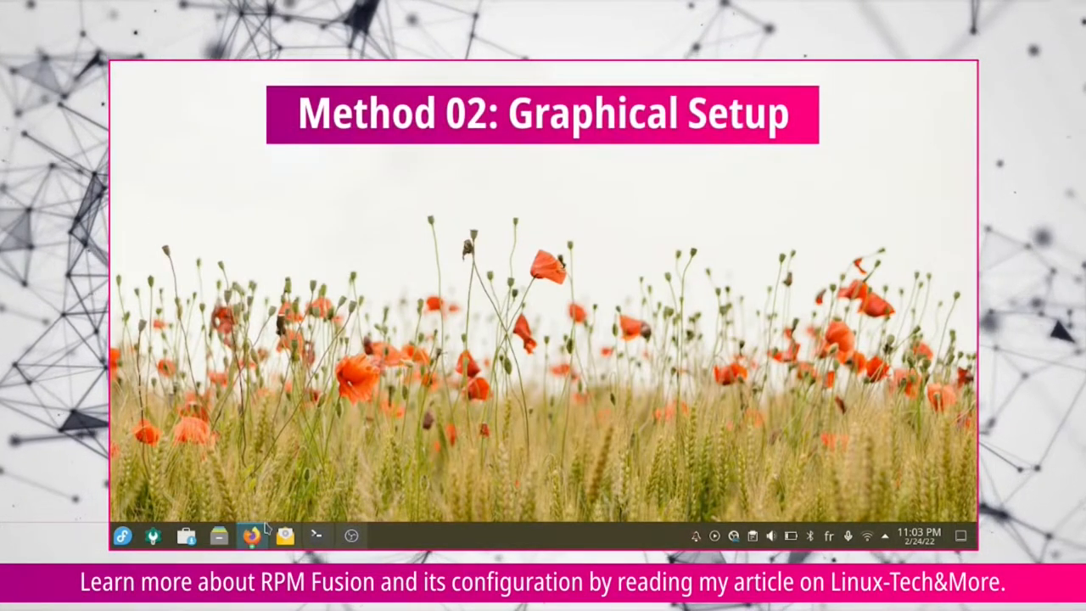
Download the Fedora 35 free and nonfree RPM Fusion RPMs and launch the free one from Downloads.
click(251, 536)
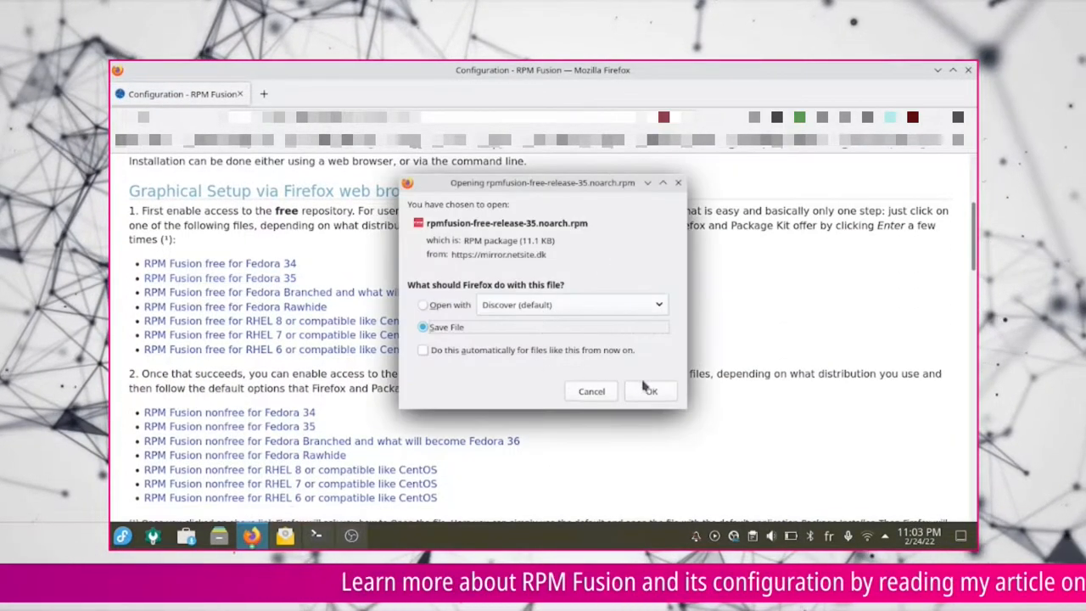
click(650, 390)
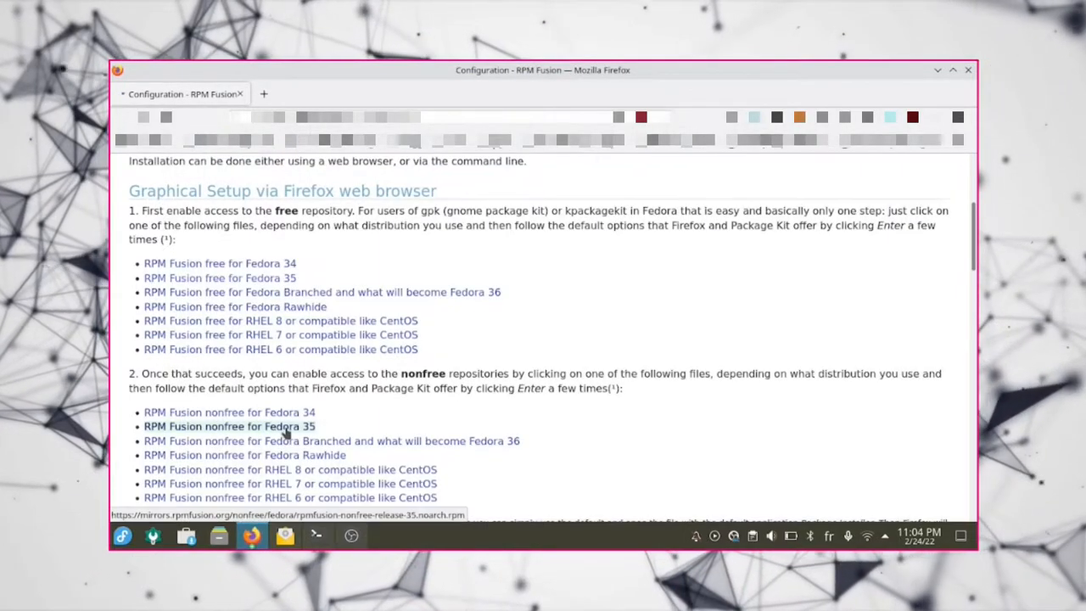
click(229, 426)
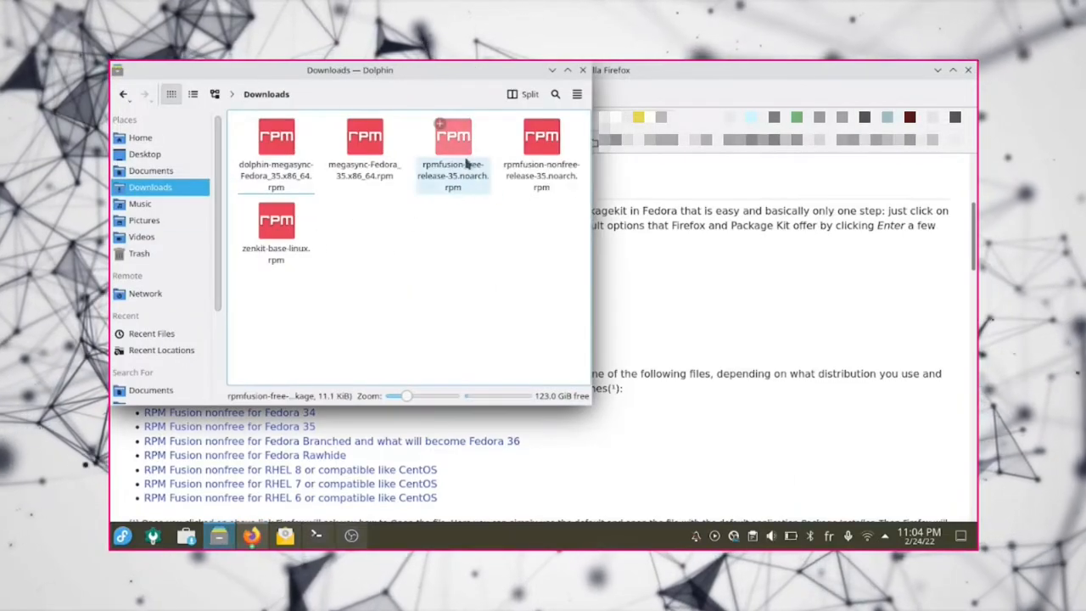
double_click(451, 136)
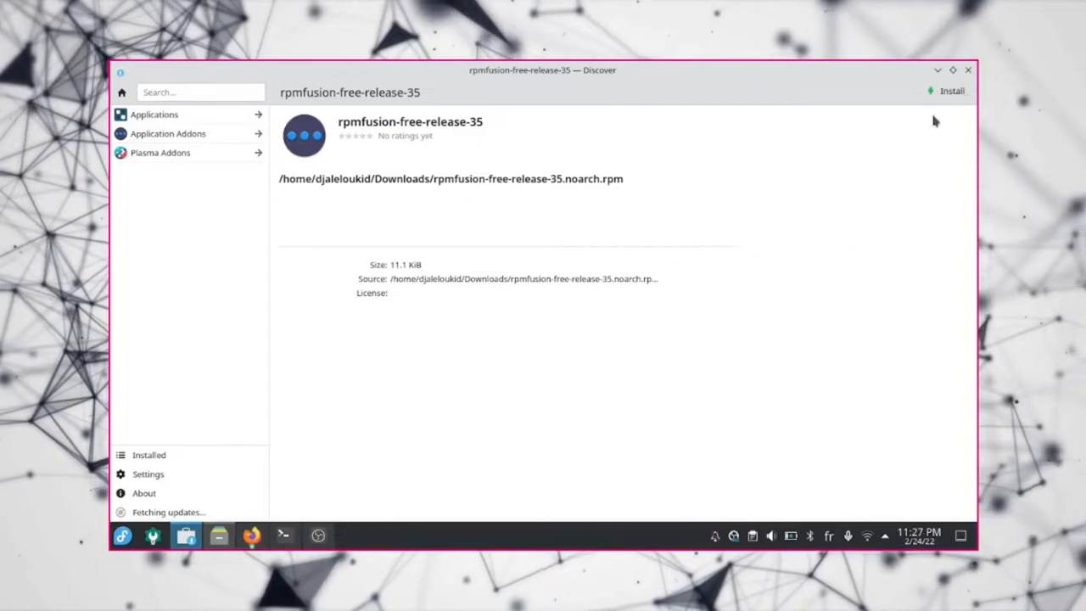
Install rpmfusion-free-release-35 in Discover, authorising with the administrator password.
click(950, 91)
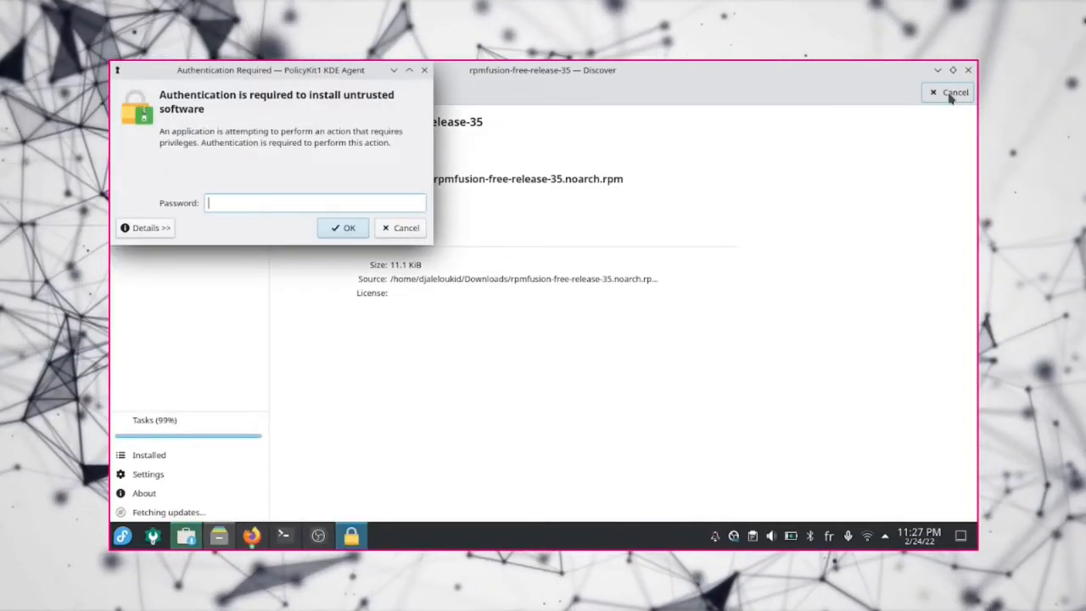
text(password)
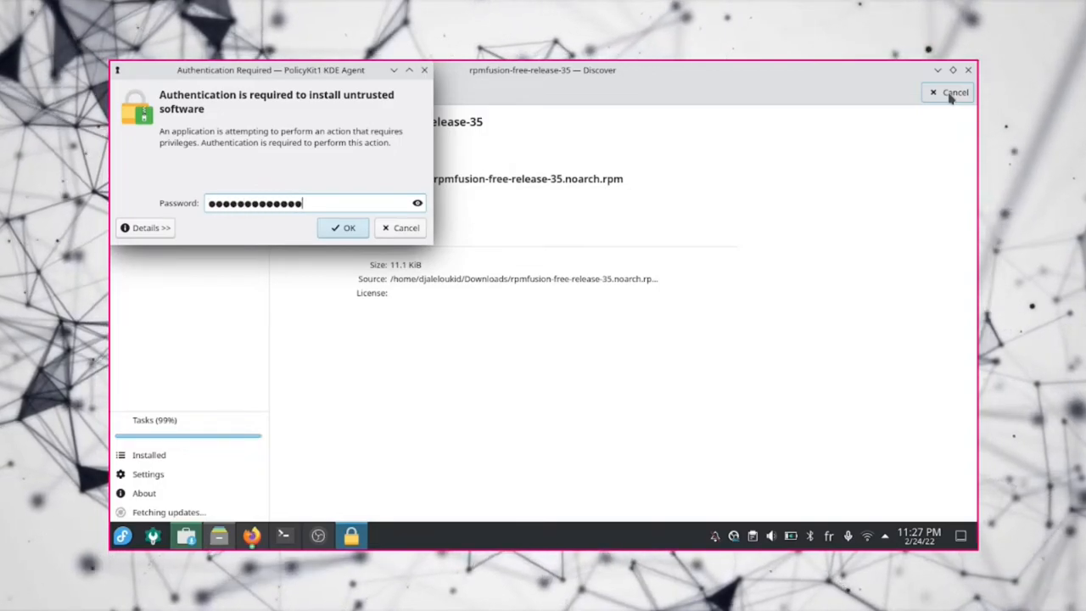
click(343, 227)
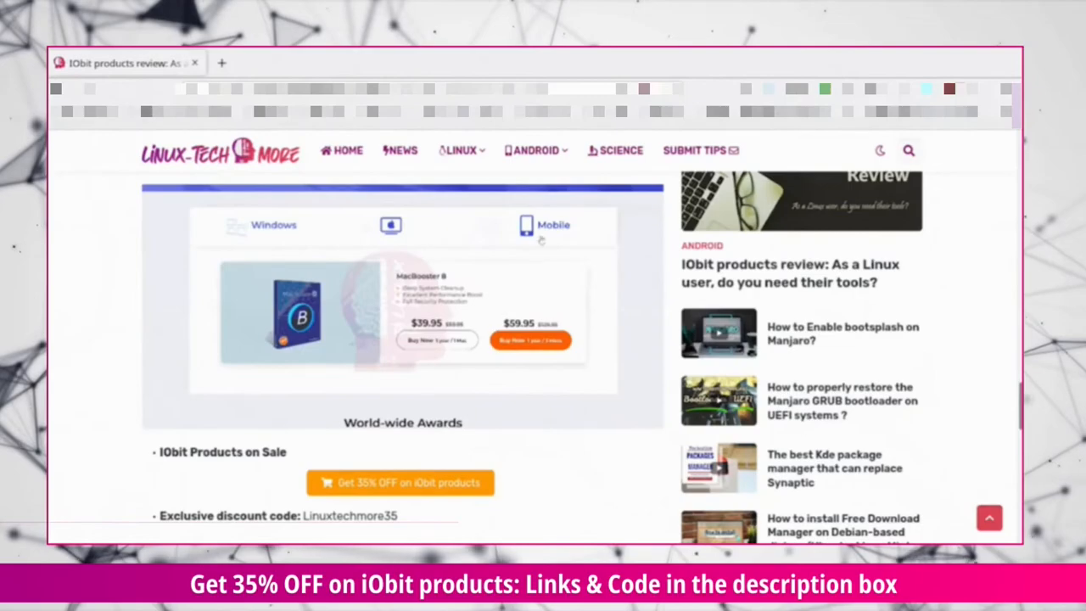
Show the Mac offers on the IObit Hot Deals page reached via the 35% OFF button.
click(401, 482)
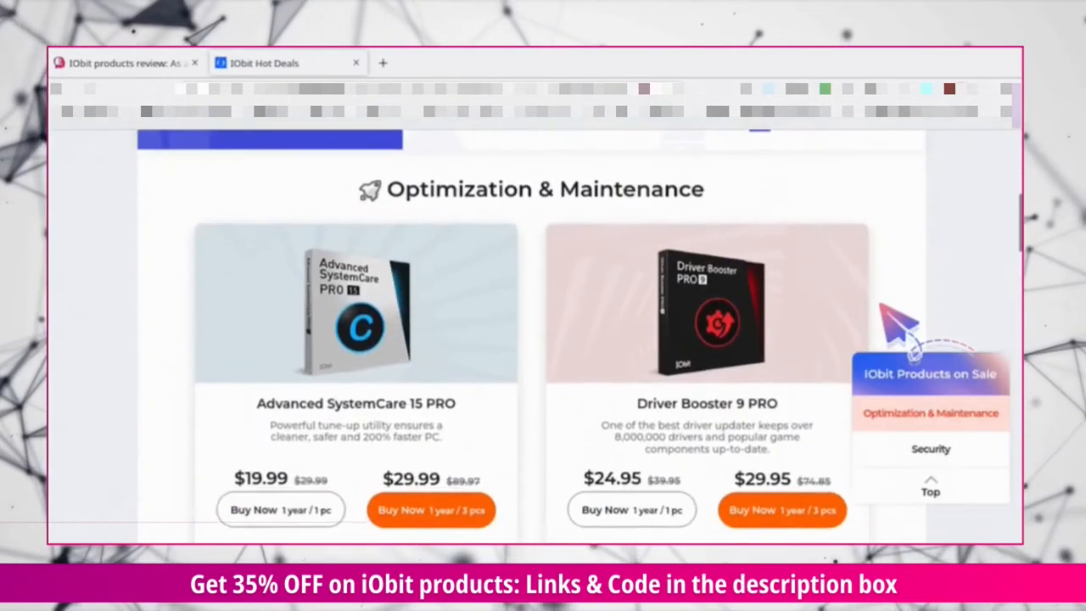
click(529, 234)
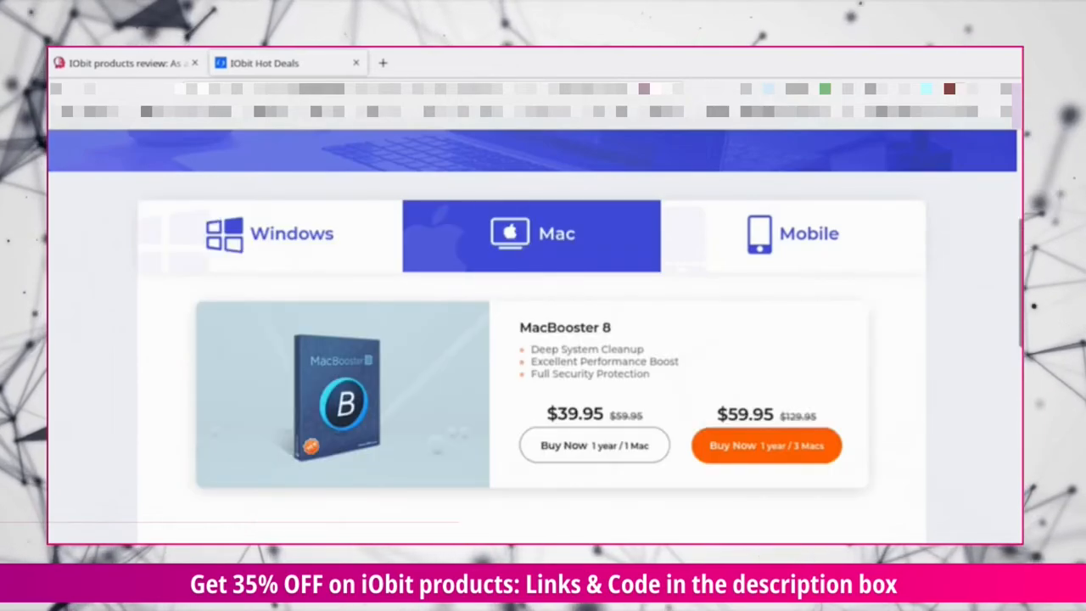